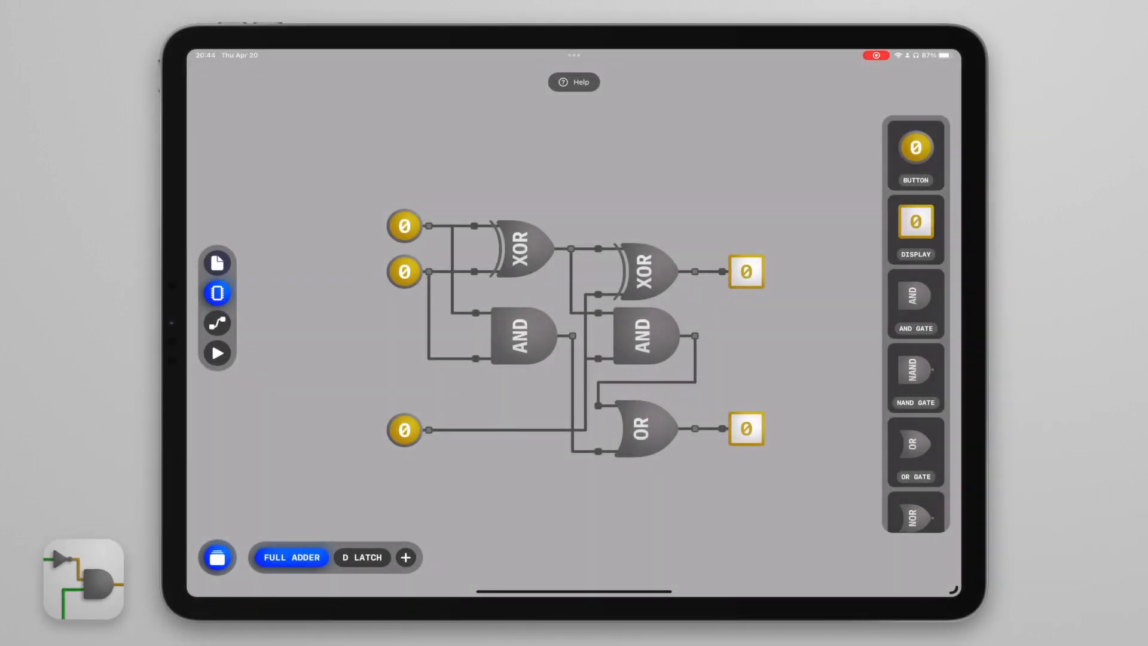
Browse the iCloud Drive import files and cancel without importing anything
left_click(216, 263)
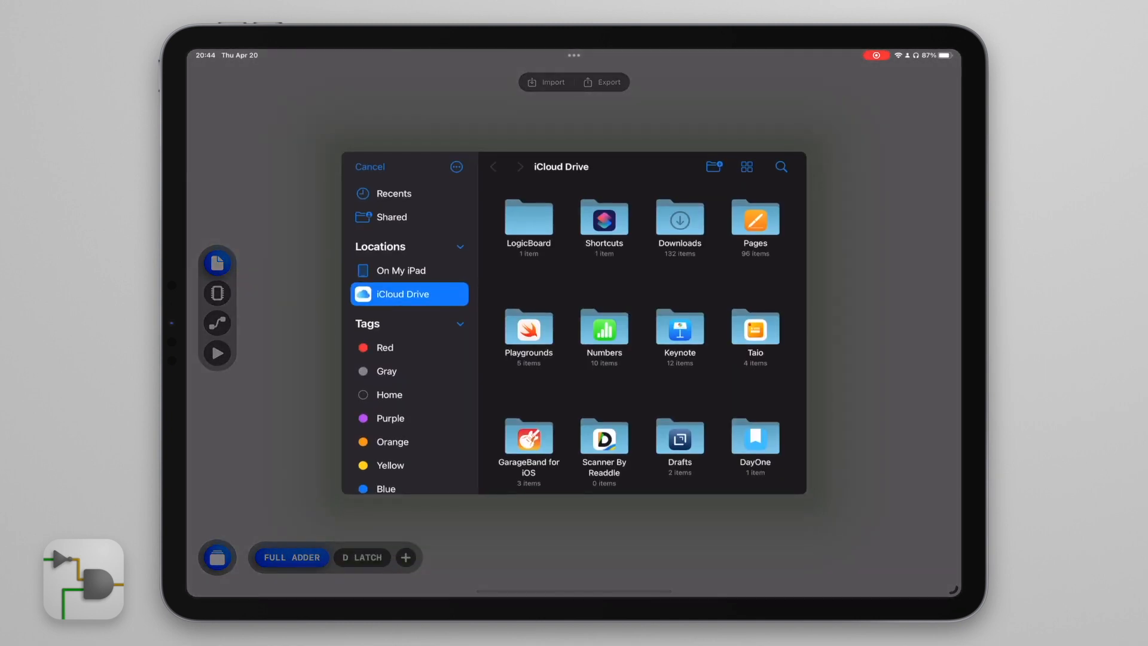
left_click(369, 166)
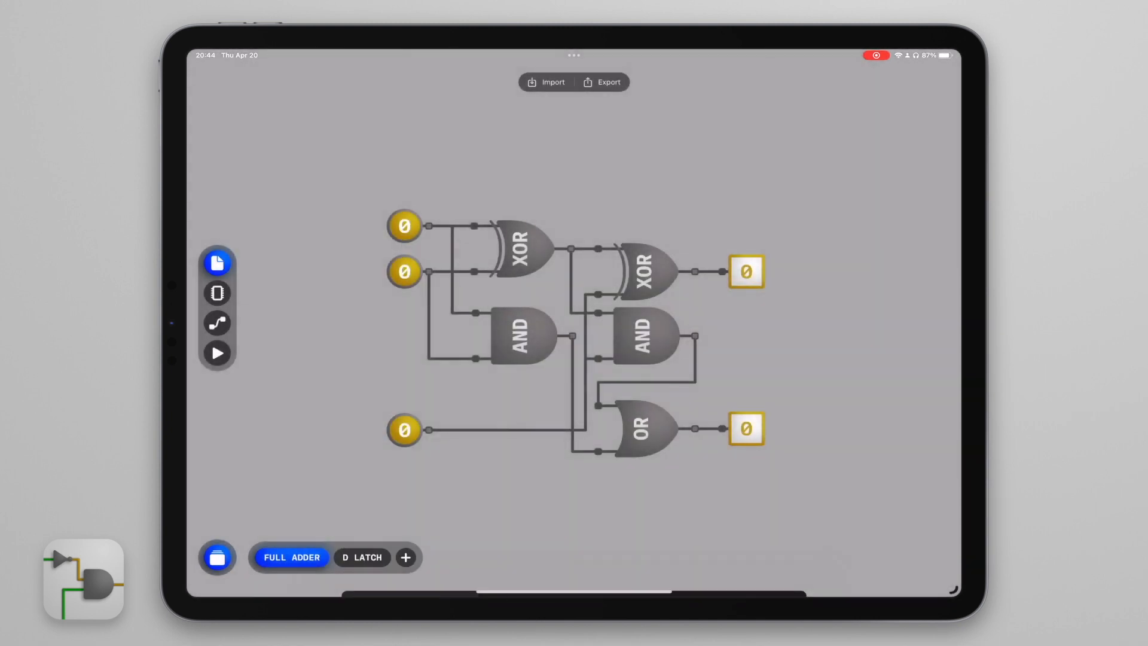
Add a new OR GATE circuit and duplicate the AND gate for the two-AND layout
left_click(407, 557)
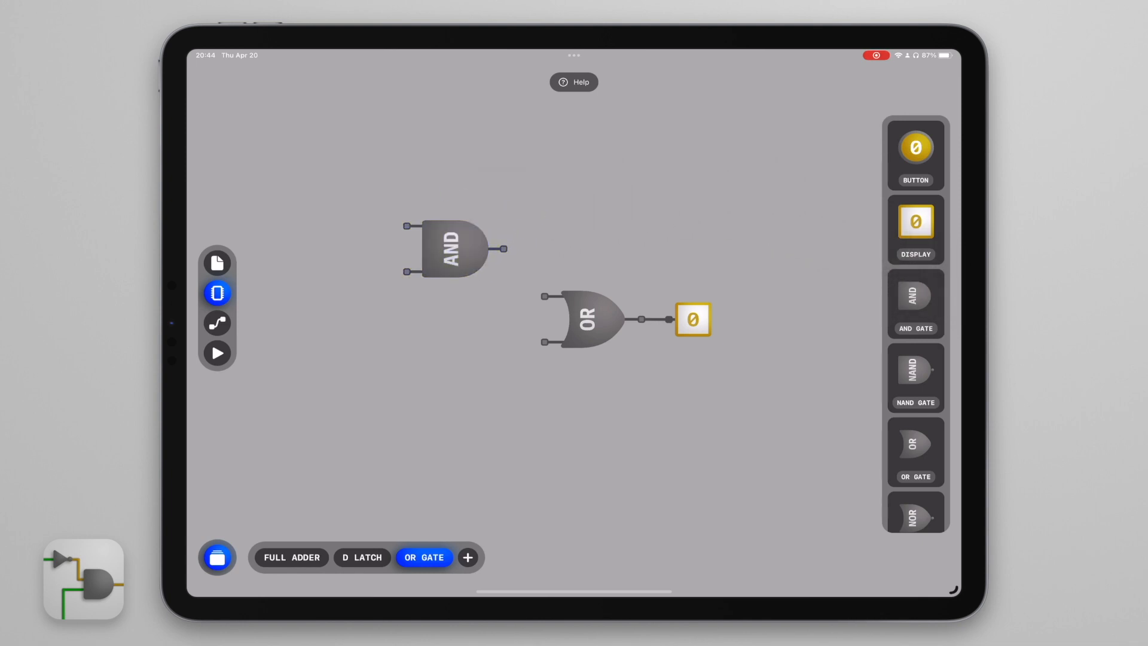
left_click(453, 249)
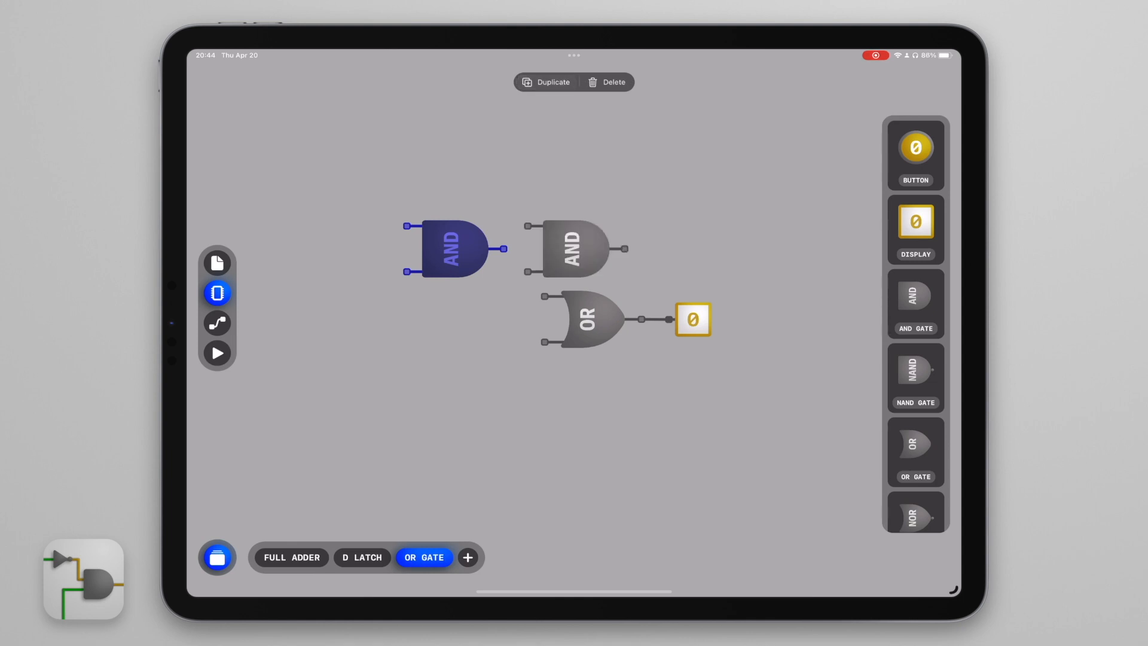
left_click(575, 248)
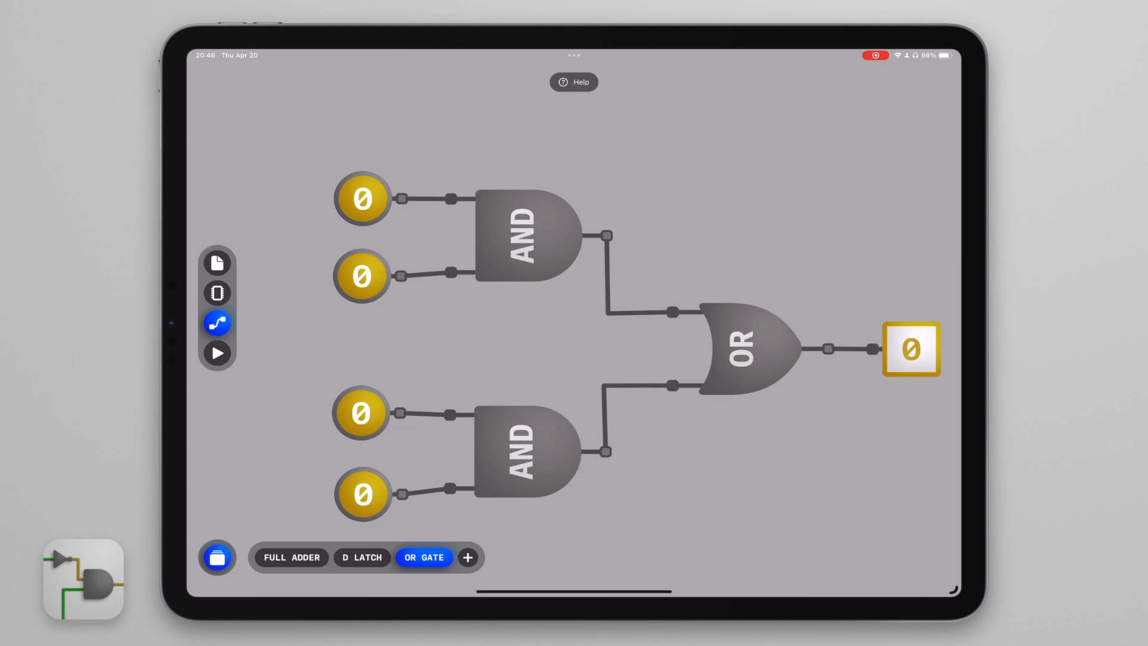
Move the top input button to a more compact position, then run the simulation at all zeros
left_click(216, 293)
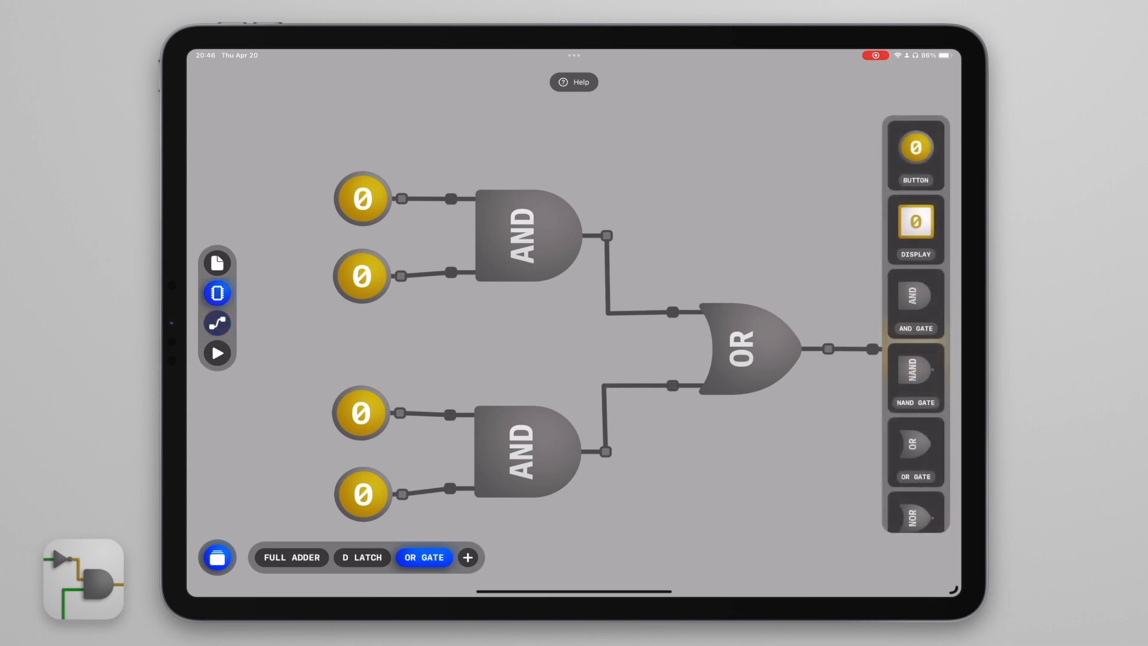
left_click(362, 209)
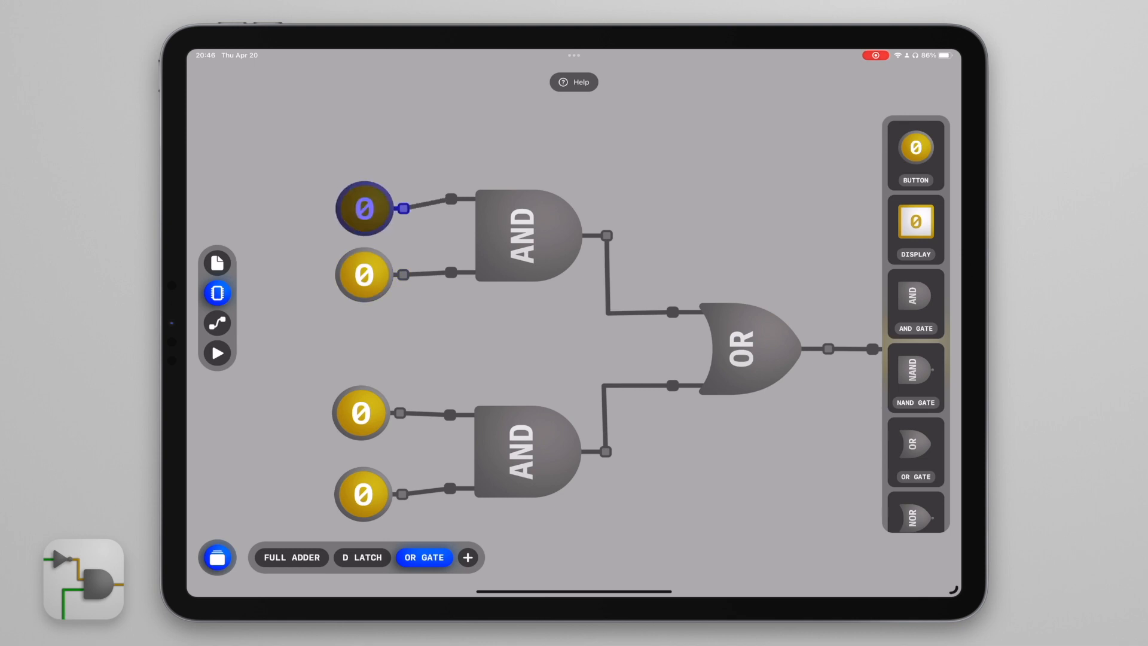
left_click(364, 490)
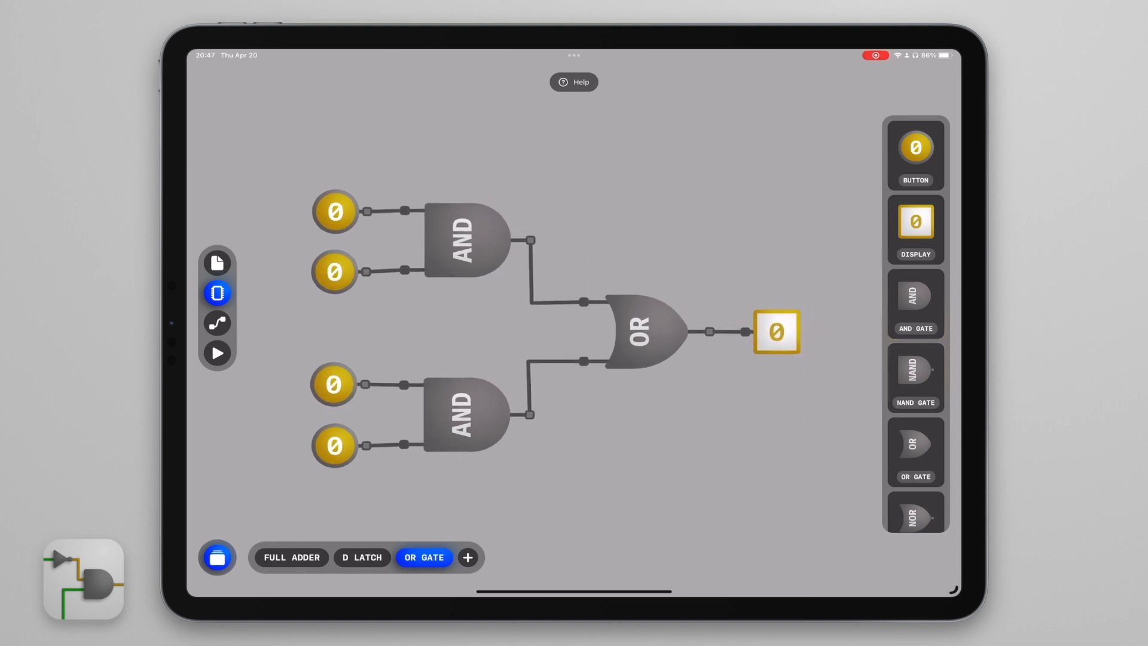
left_click(217, 353)
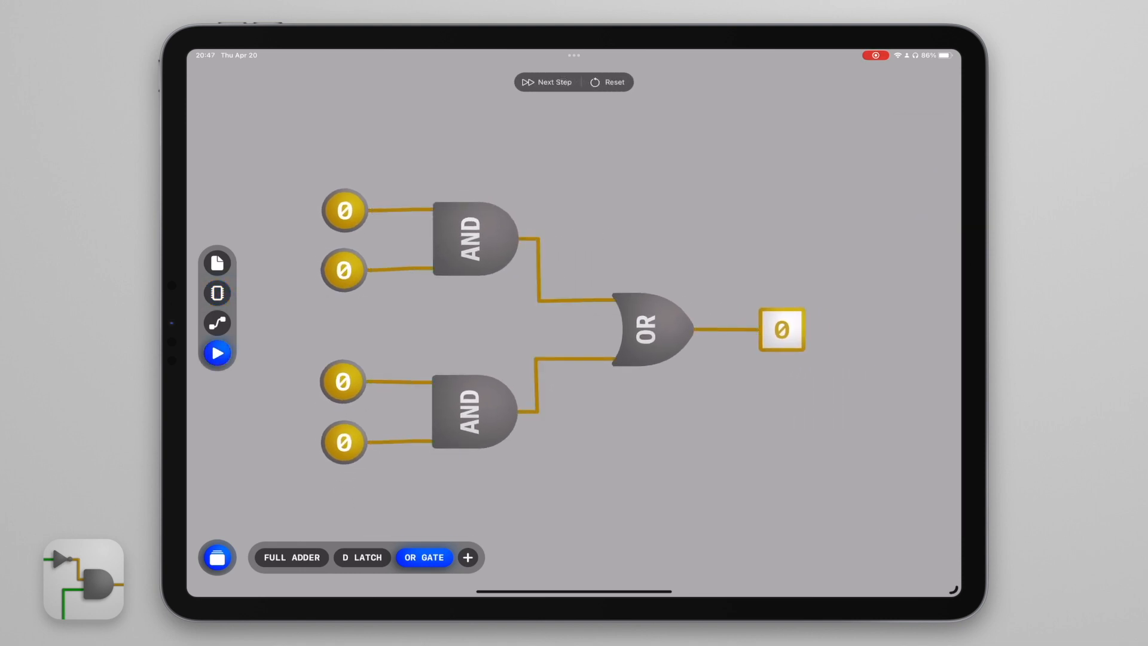
Switch the upper AND gate's inputs on to light the display at 1, then back to 0
left_click(345, 211)
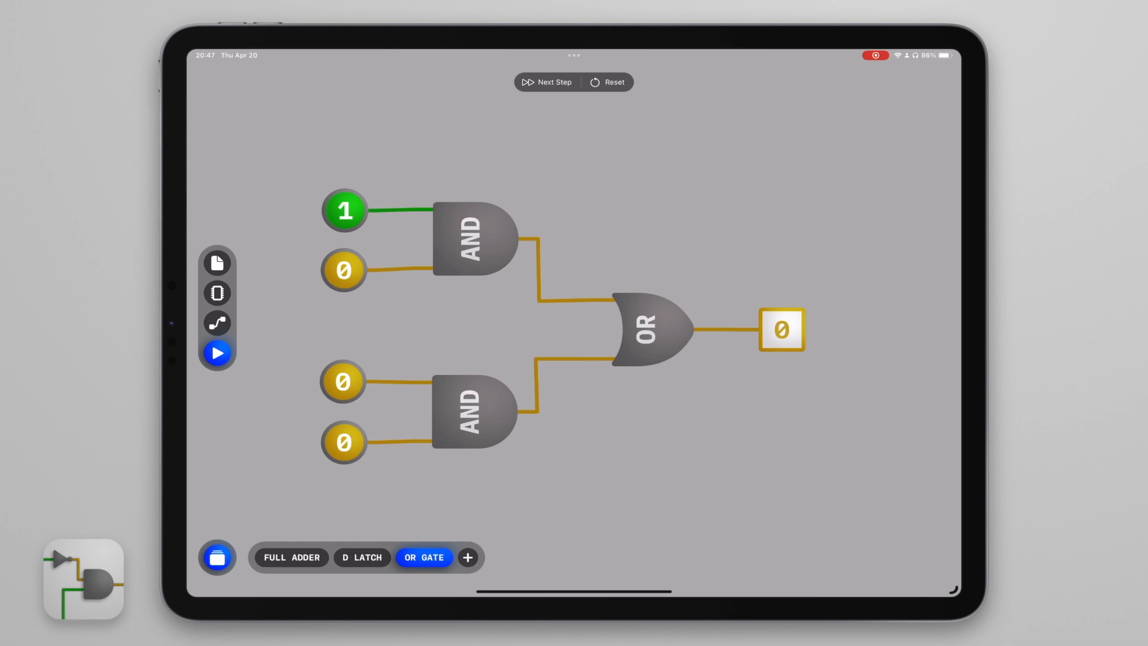
left_click(344, 210)
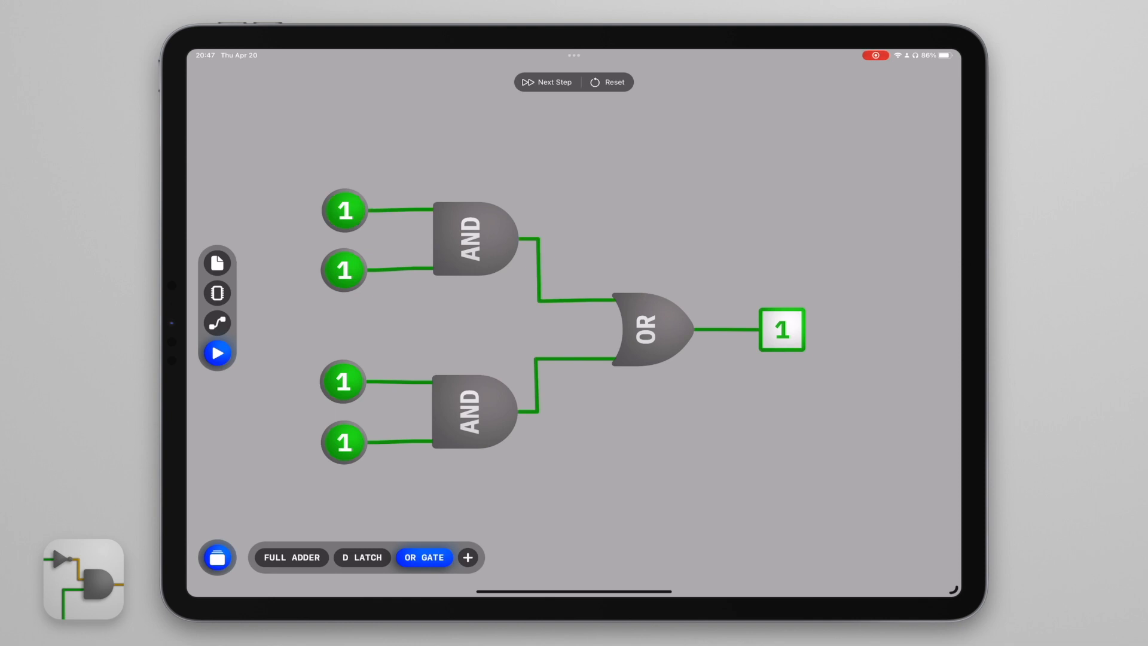
left_click(344, 271)
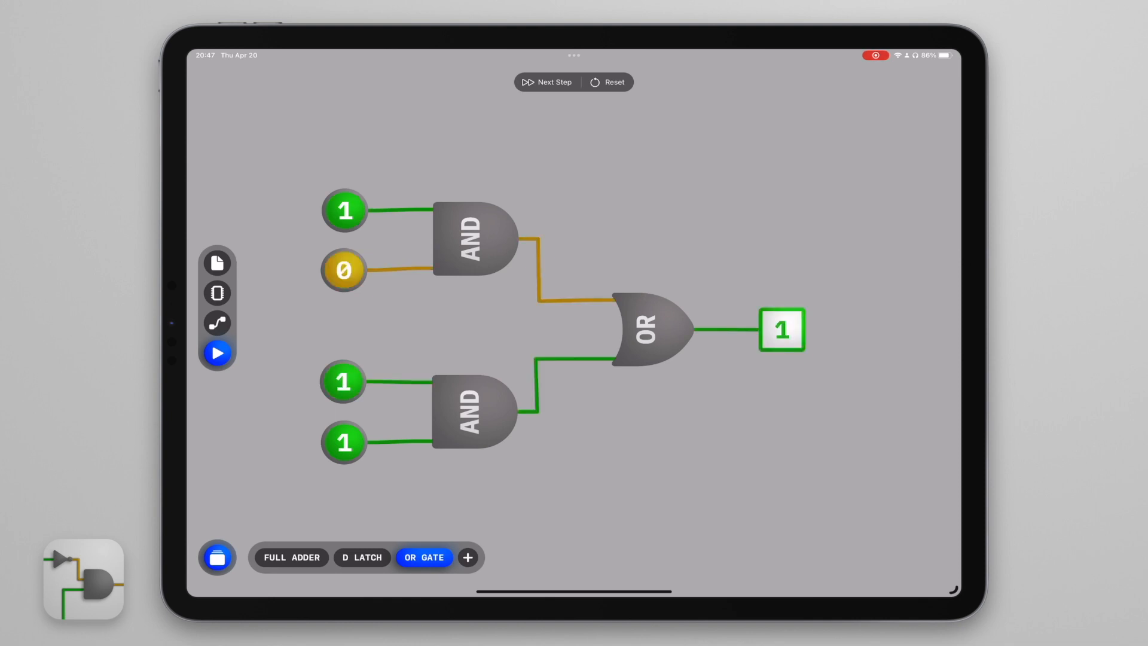
left_click(343, 211)
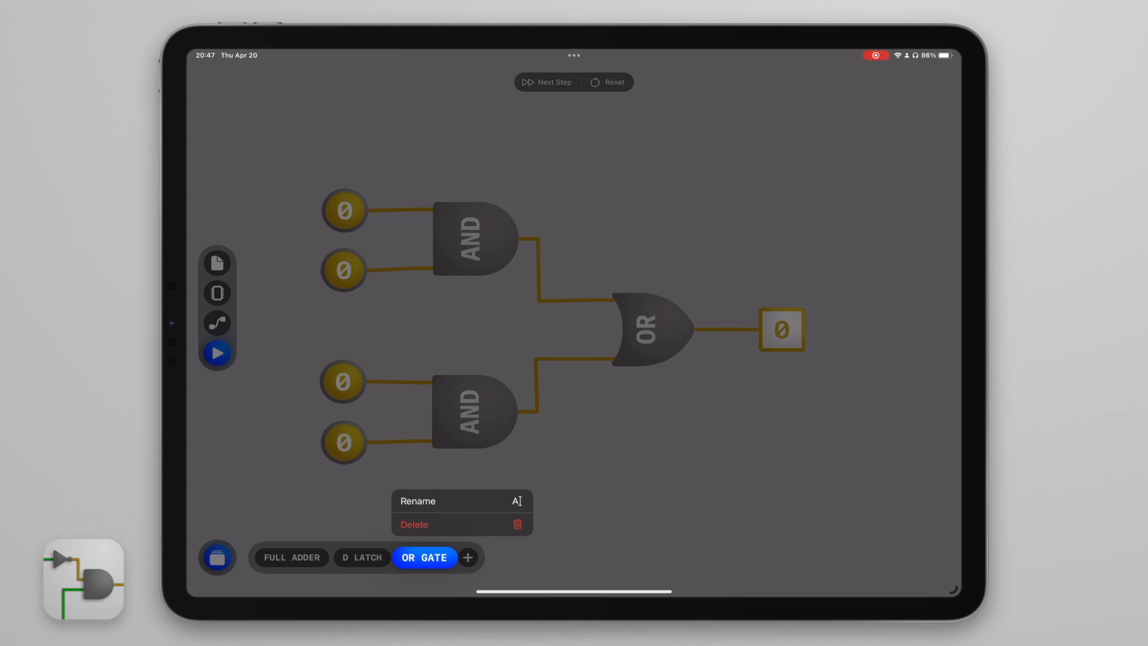
Rename the OR GATE circuit to 'AND/OR GATE' by inserting 'AND/' before its name
left_click(418, 501)
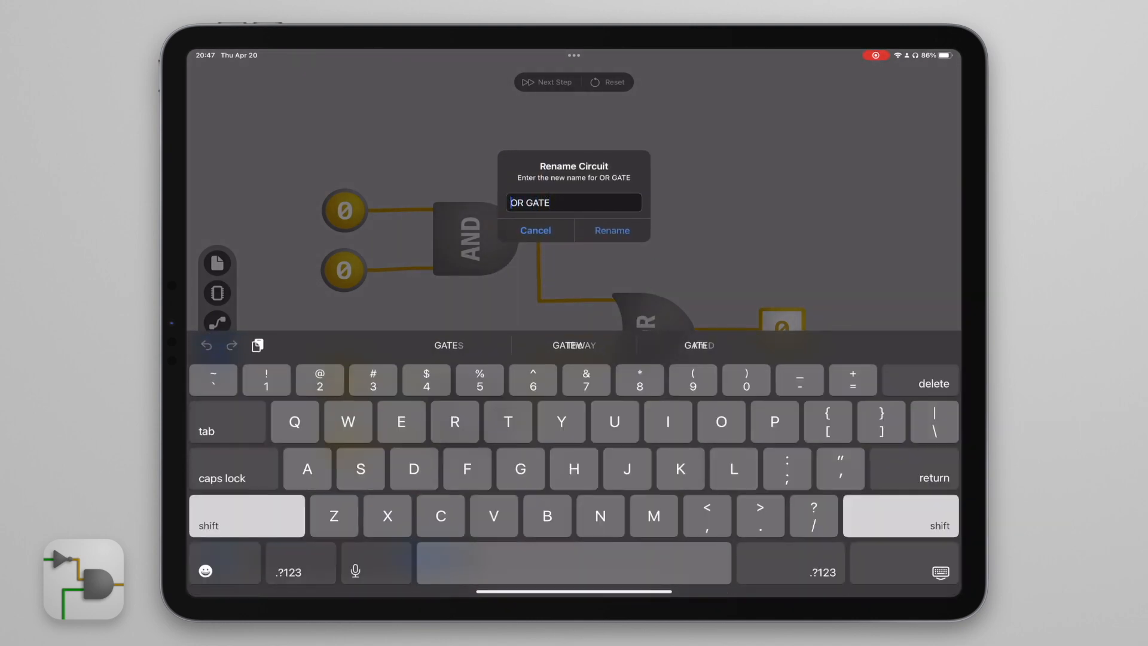
type("AND")
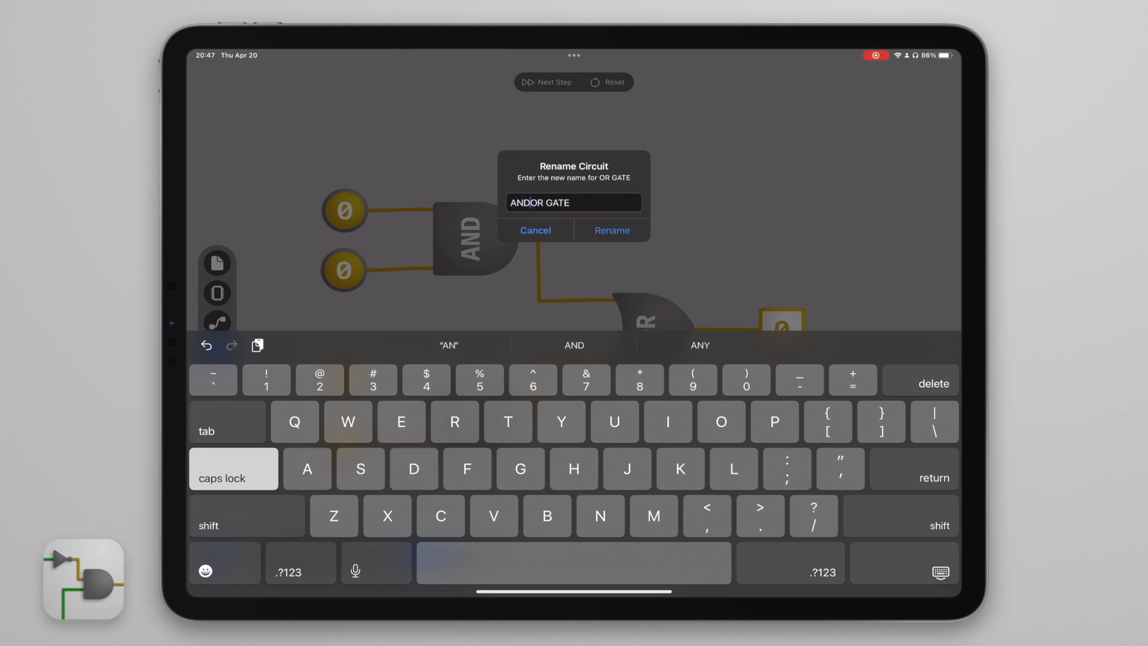
type("/")
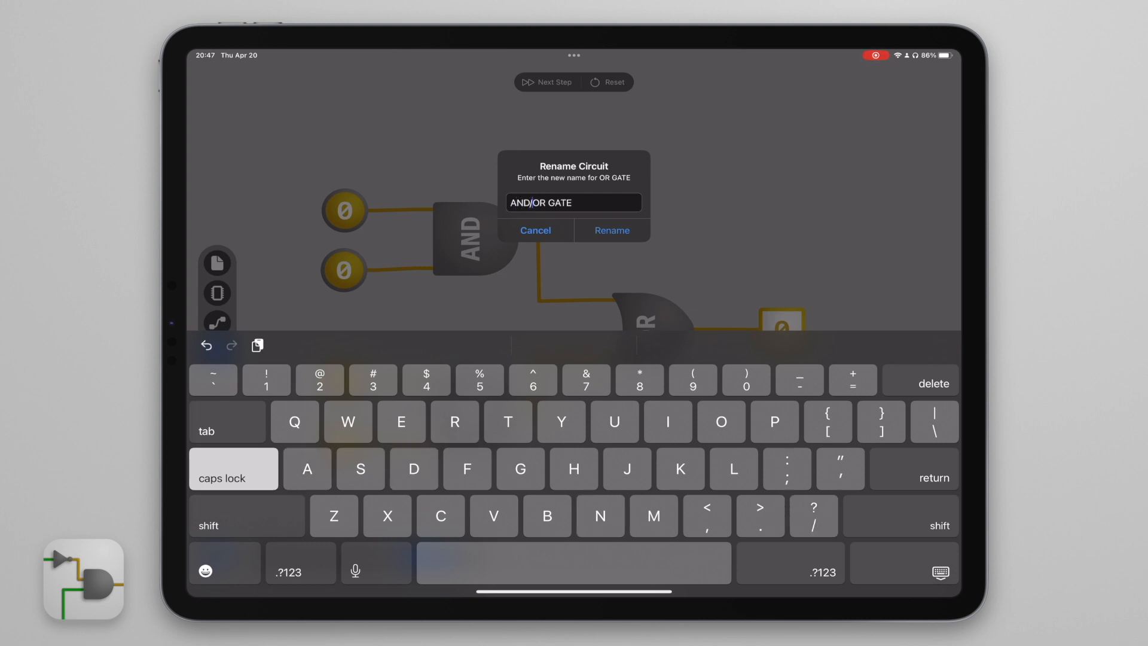
left_click(610, 230)
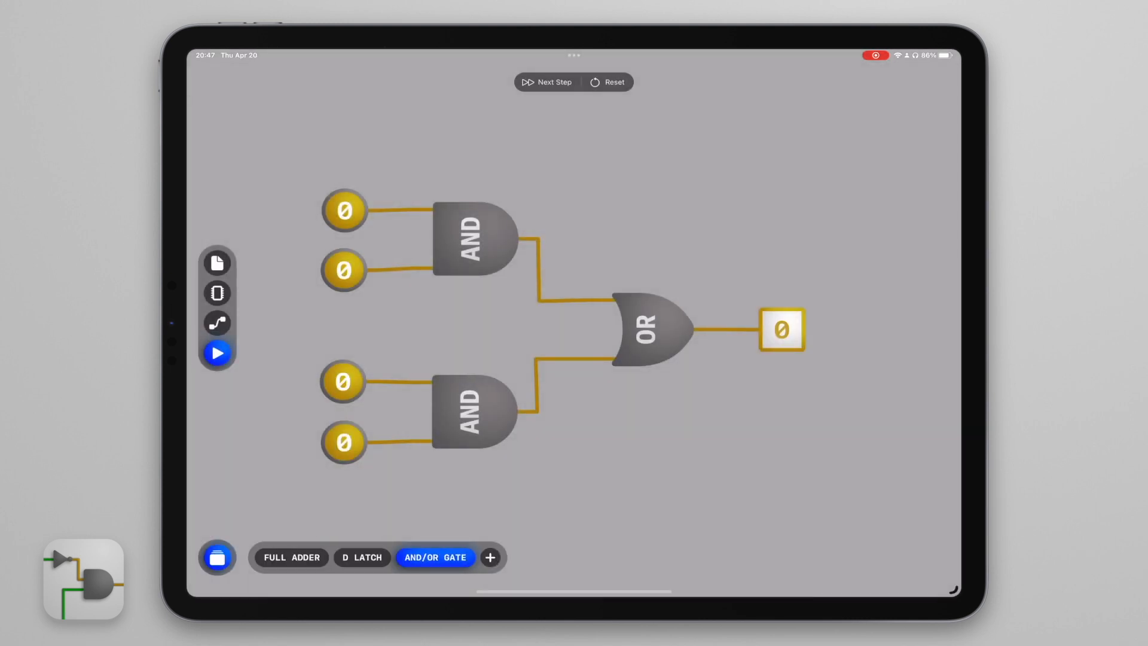
left_click(216, 262)
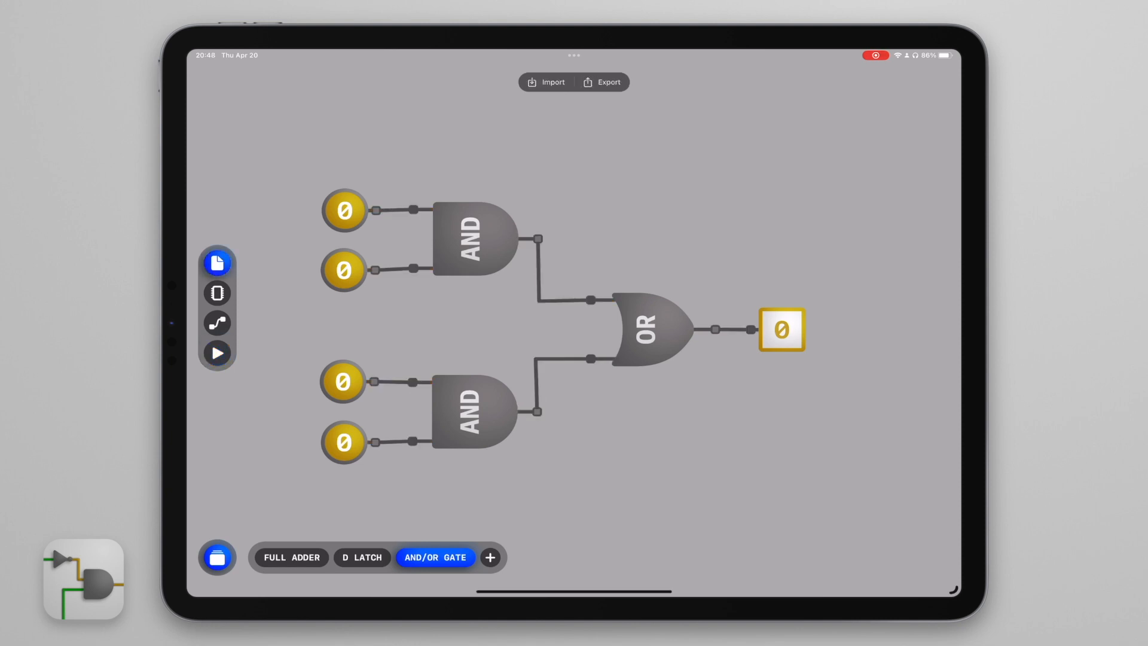
Simulate the Full Adder example, switch its inputs back off, and move to the D LATCH example
left_click(290, 557)
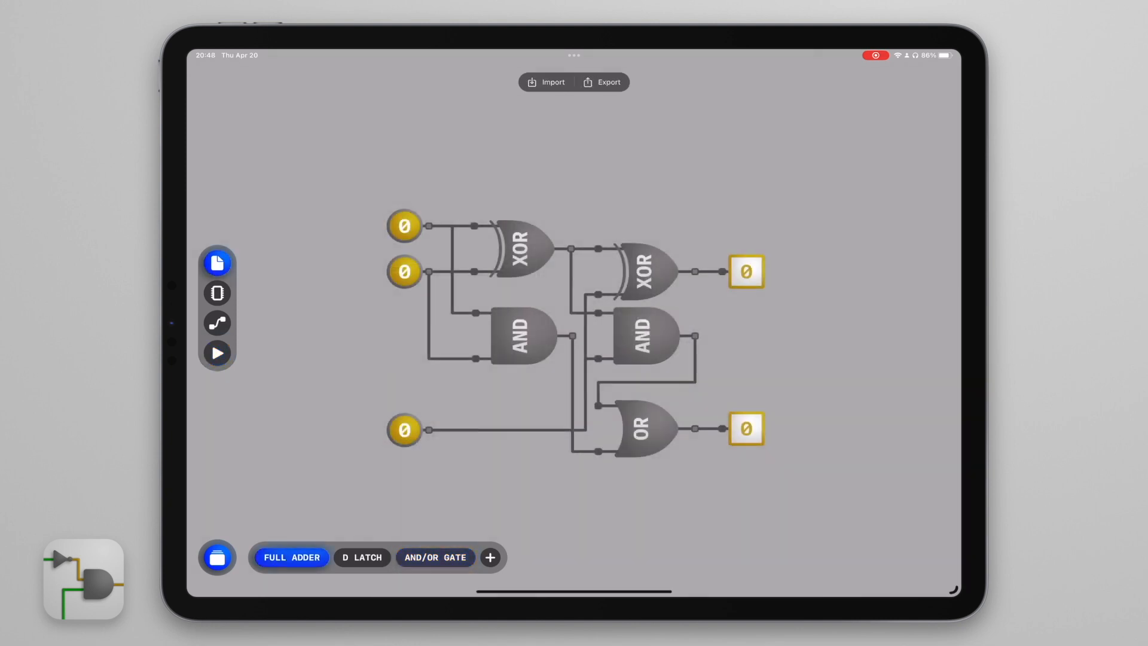
left_click(217, 352)
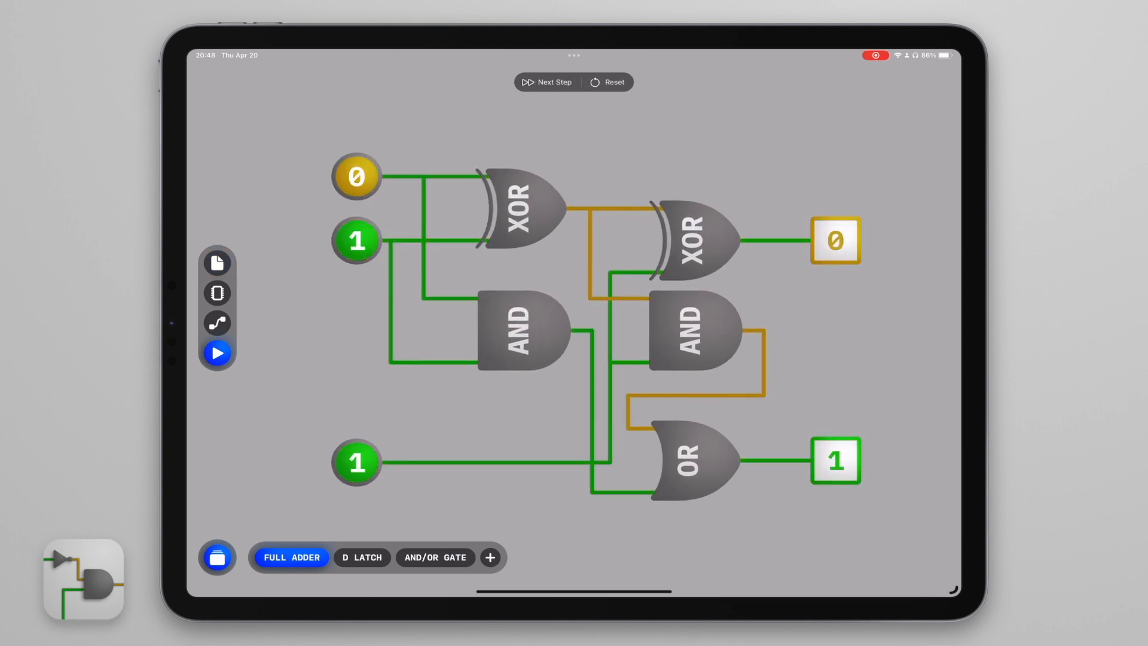
left_click(355, 176)
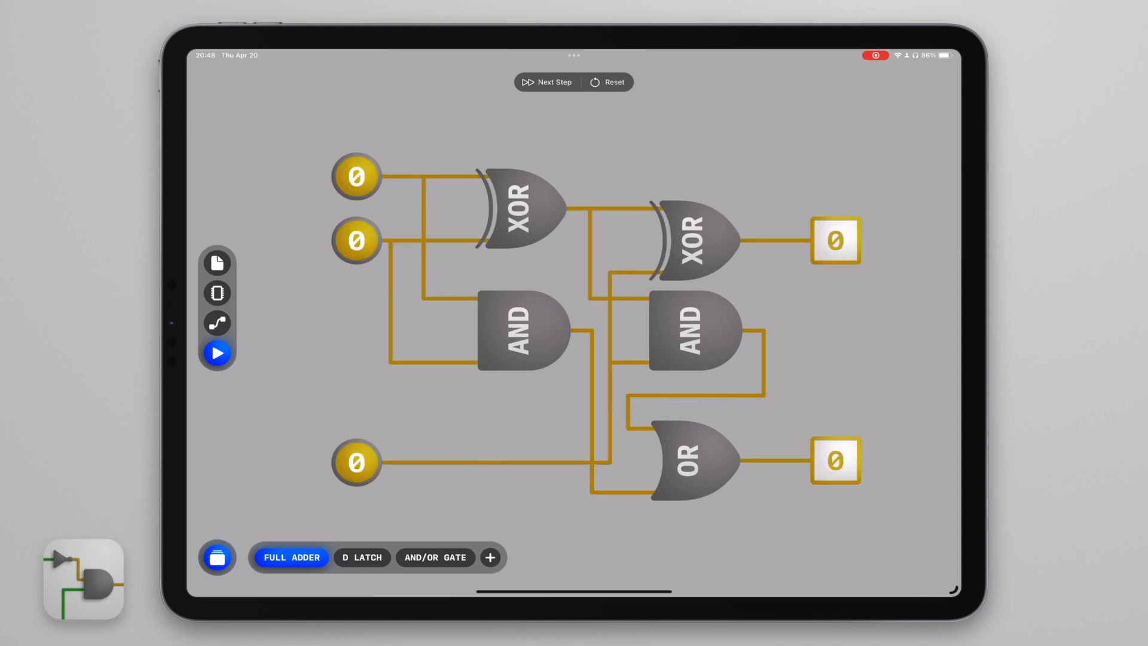
left_click(361, 557)
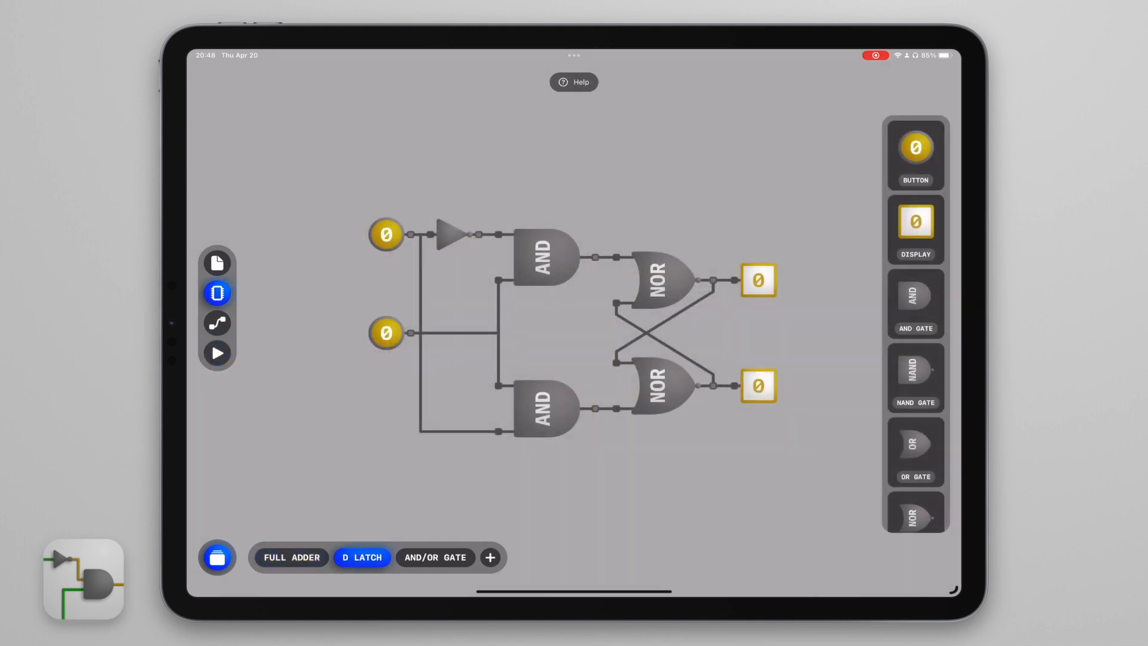
Simulate the D Latch, toggling the lower and top inputs so outputs flip, ending at 0
left_click(216, 353)
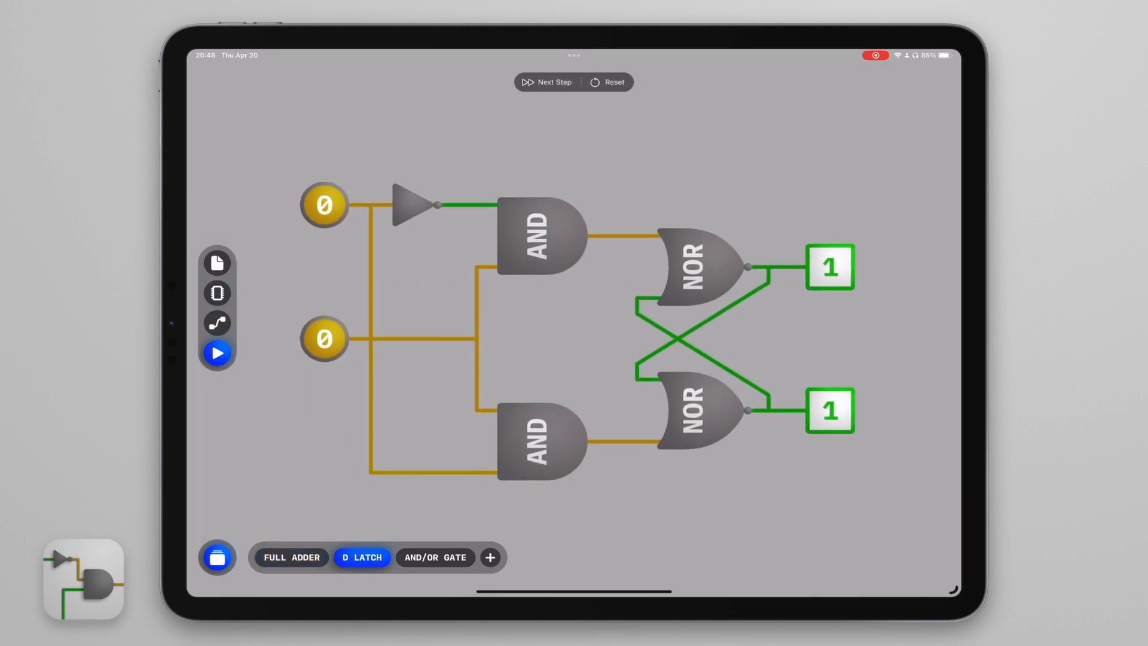
left_click(546, 81)
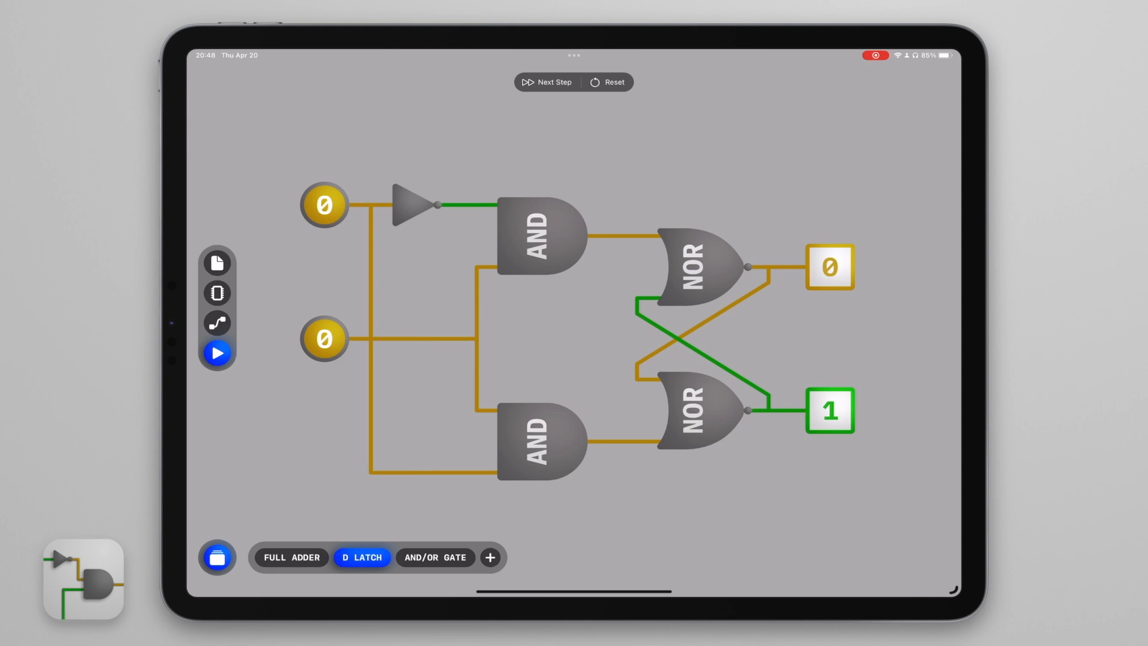
left_click(324, 339)
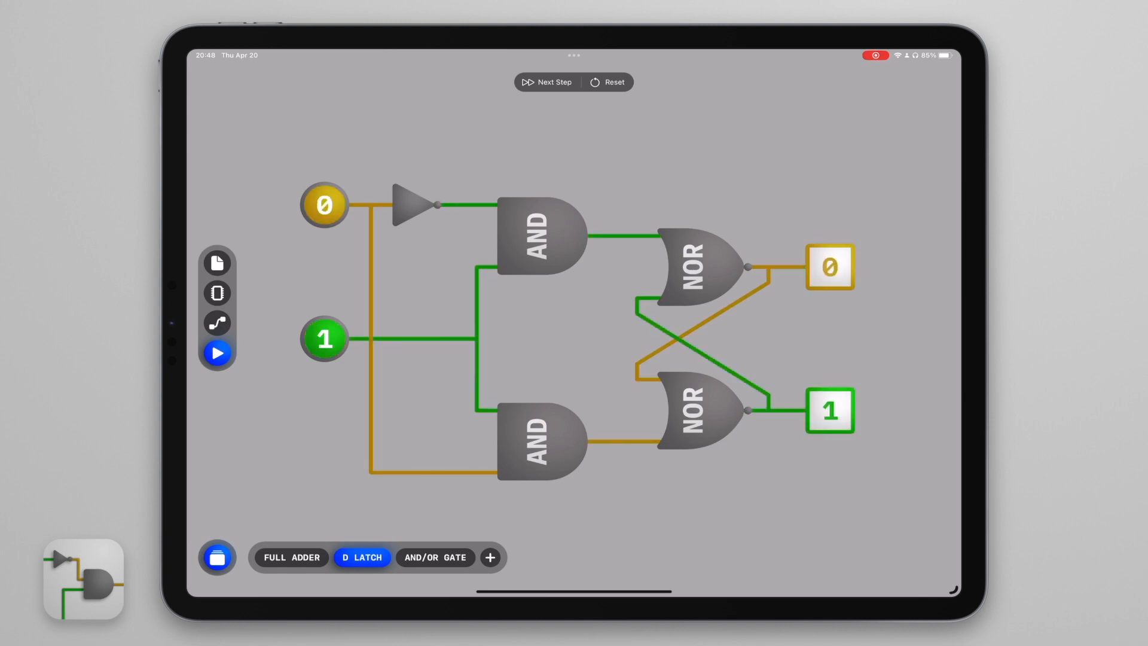
left_click(324, 205)
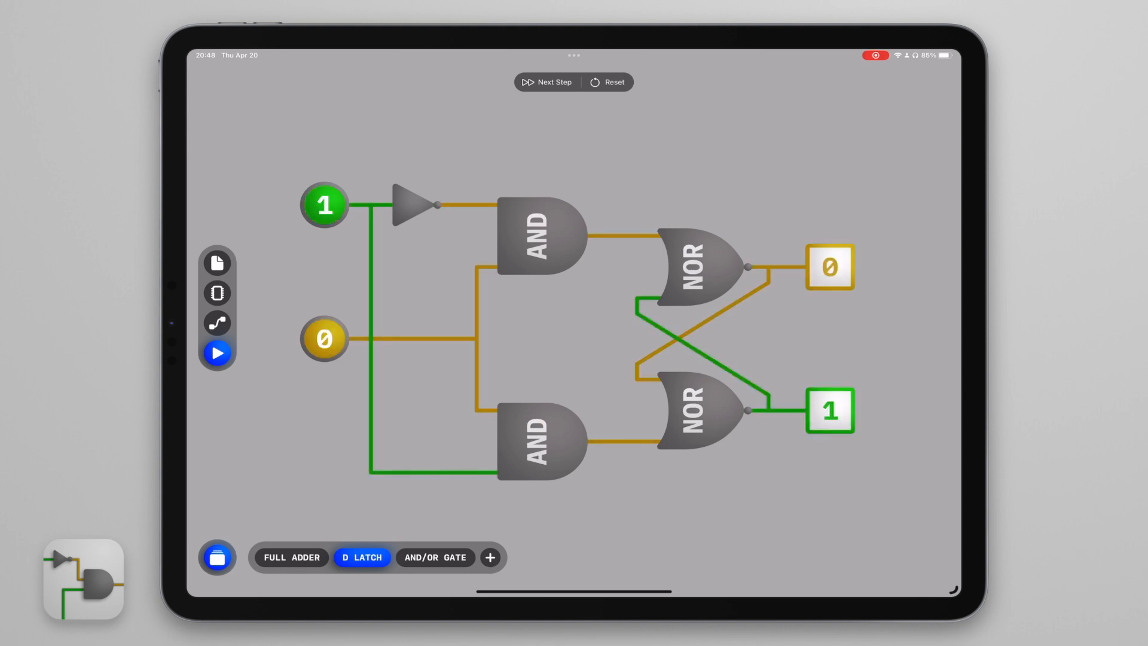
left_click(324, 339)
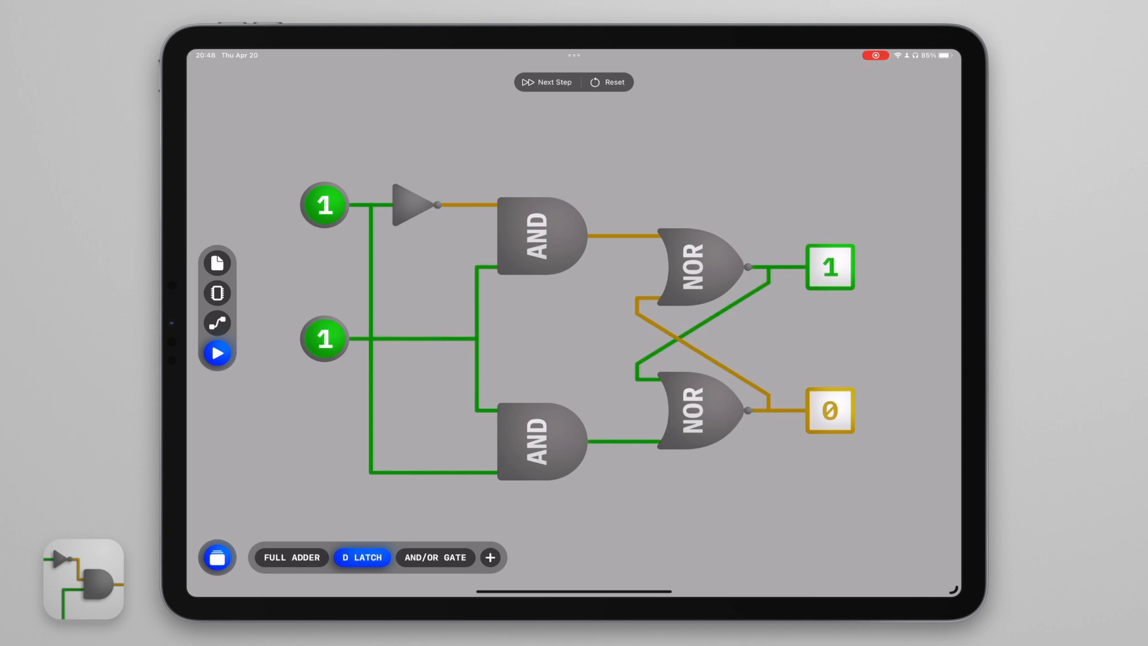
left_click(324, 339)
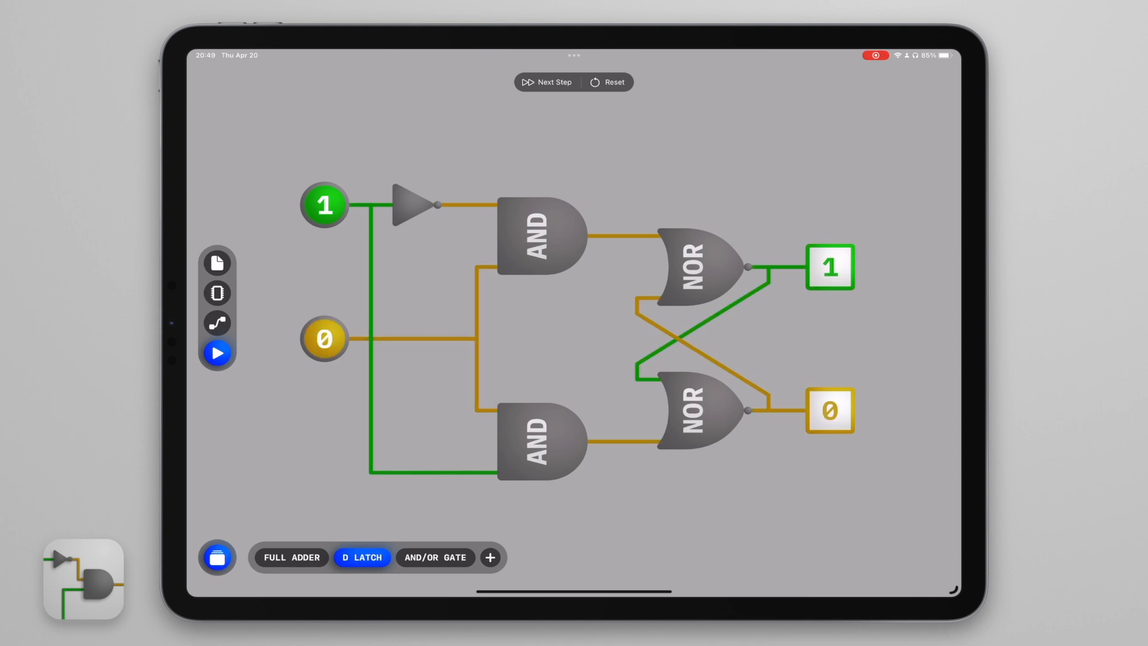
left_click(323, 204)
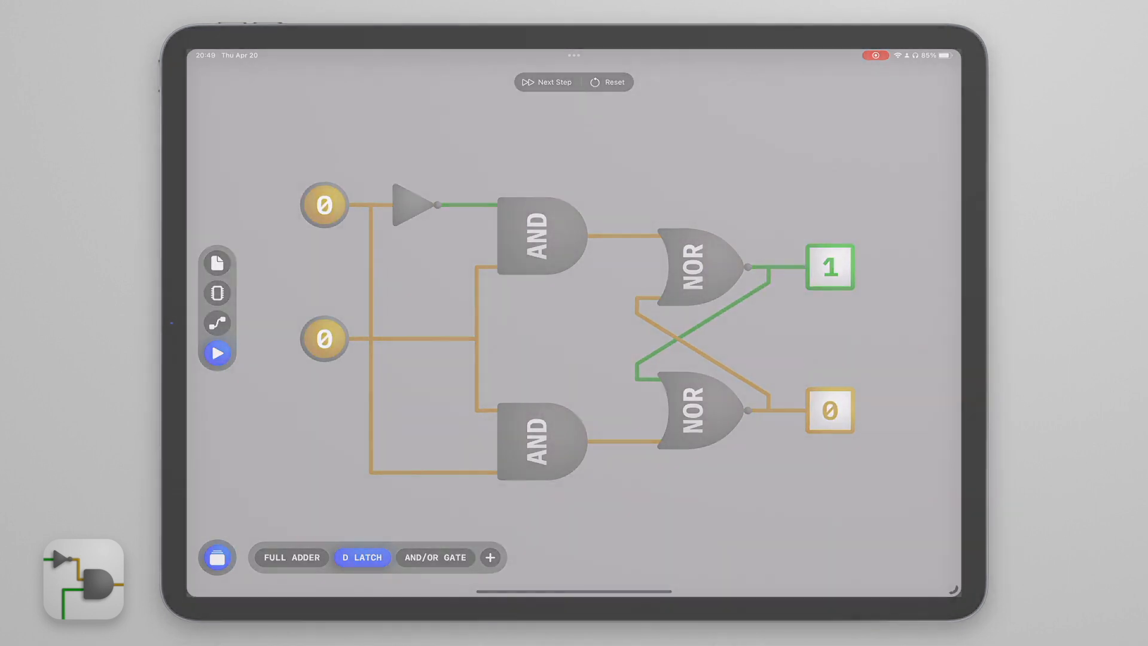